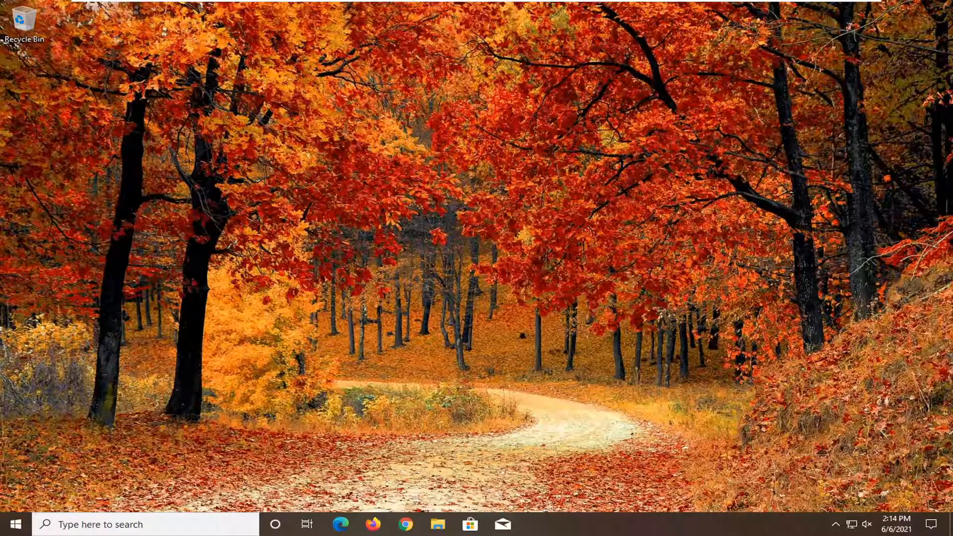
Launch Device Manager from the Start menu's app list
left_click(16, 524)
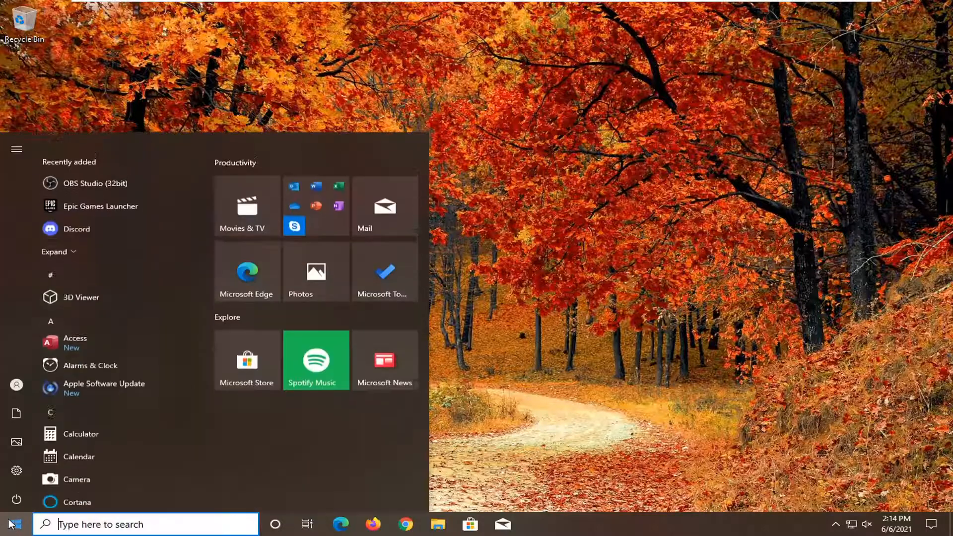
scroll("down", 3)
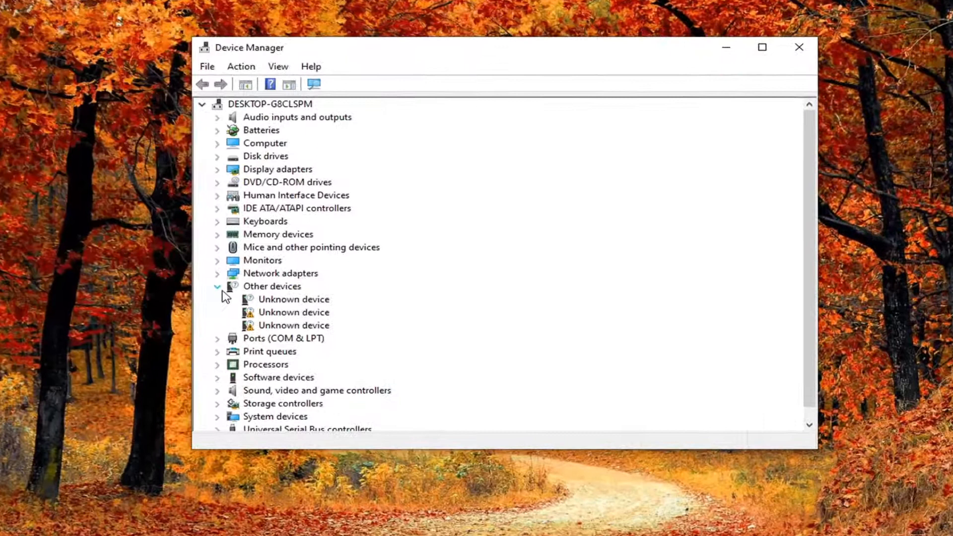
Collapse Other devices and expand Print queues to list the six printers
left_click(217, 286)
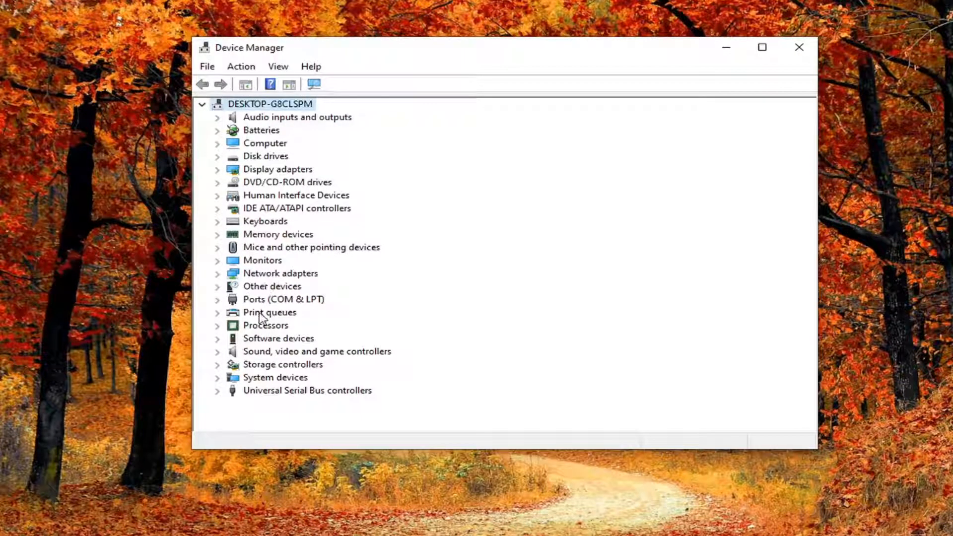
left_click(219, 312)
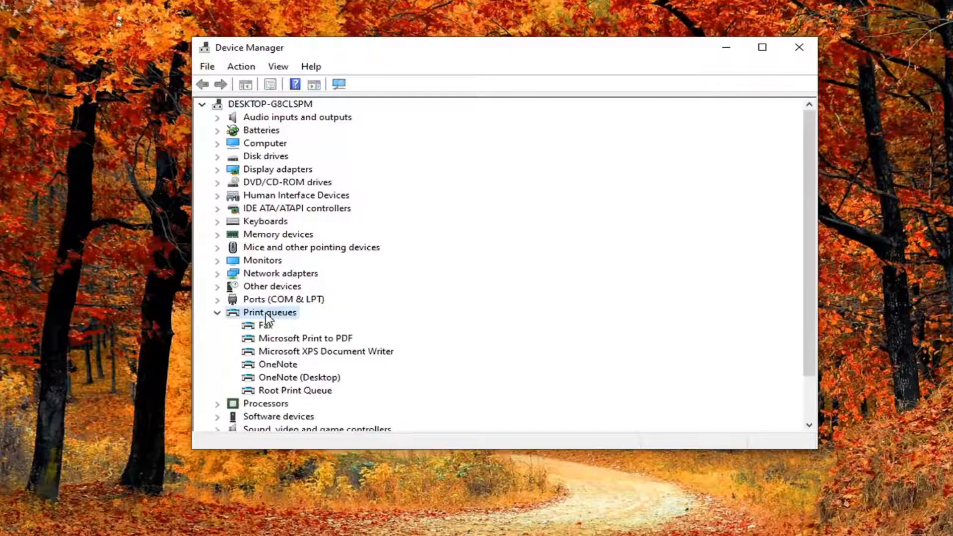
mouse_move(294, 362)
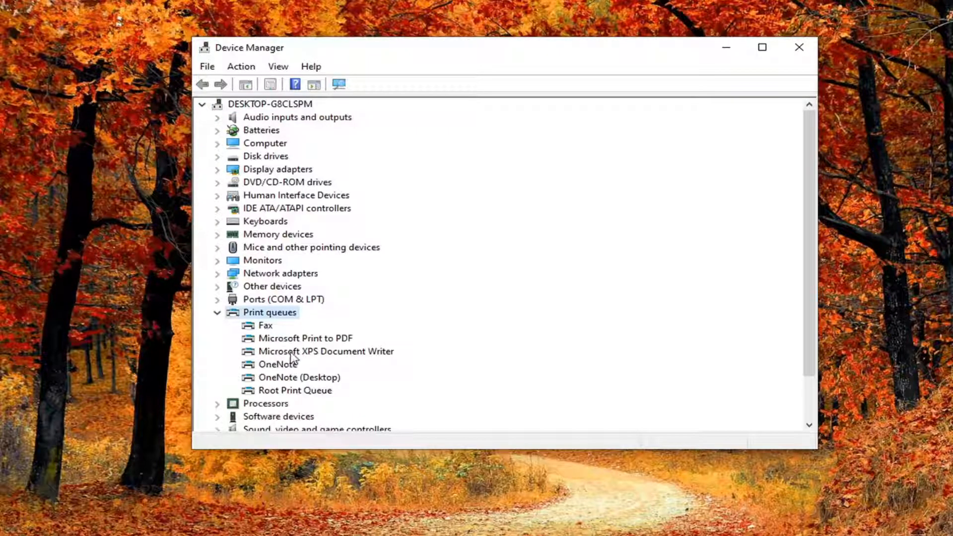
Uninstall the Microsoft XPS Document Writer print queue and close Device Manager
right_click(325, 351)
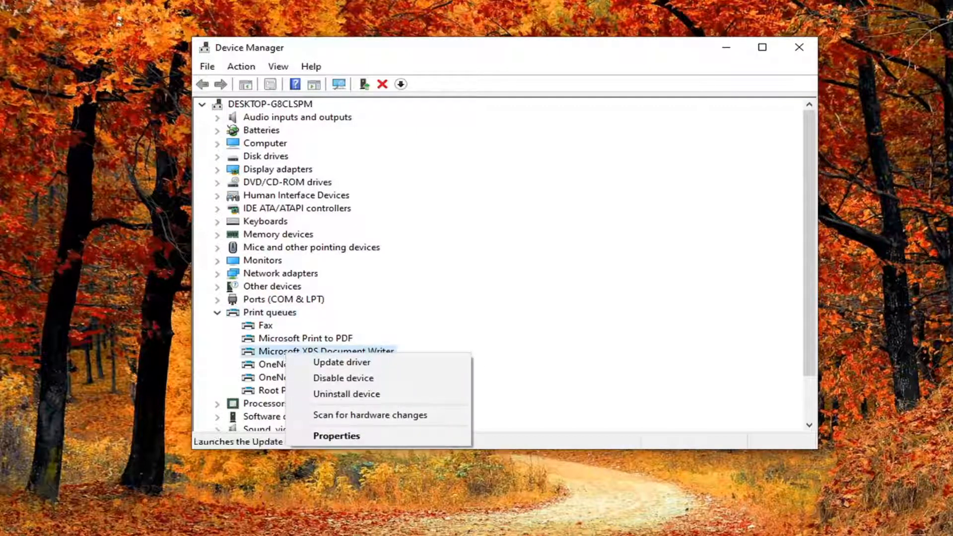
left_click(346, 394)
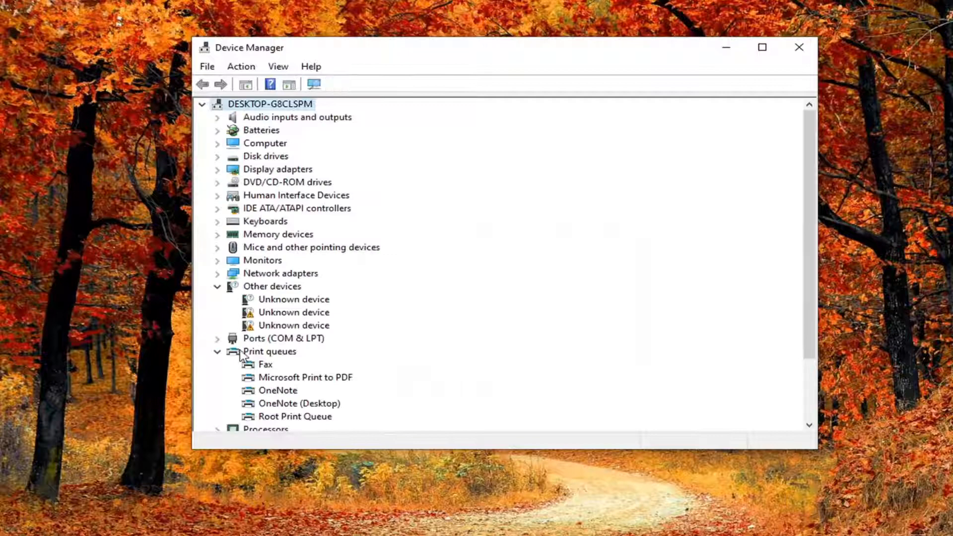
left_click(798, 47)
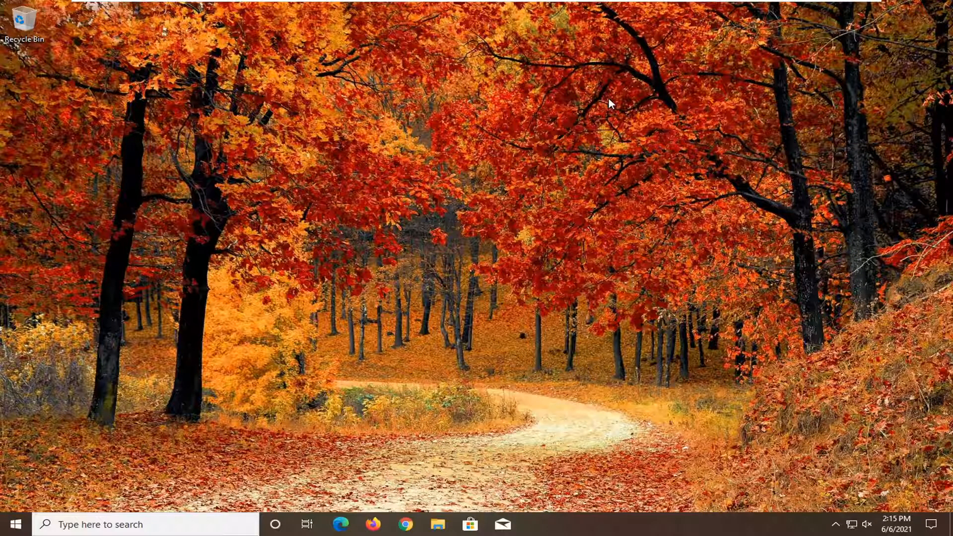
mouse_move(438, 133)
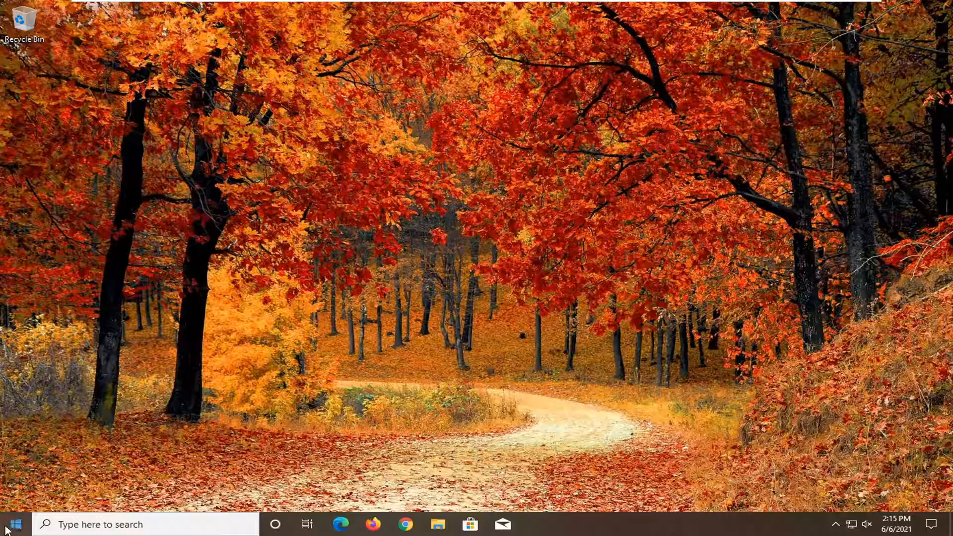
Search 'printers' from the taskbar to find Printers & scanners
type("printer")
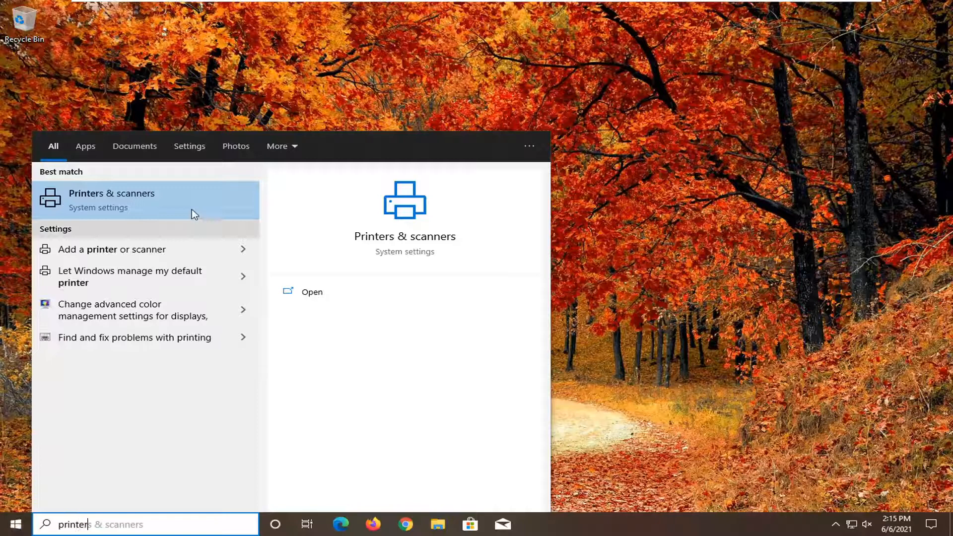
mouse_move(85, 250)
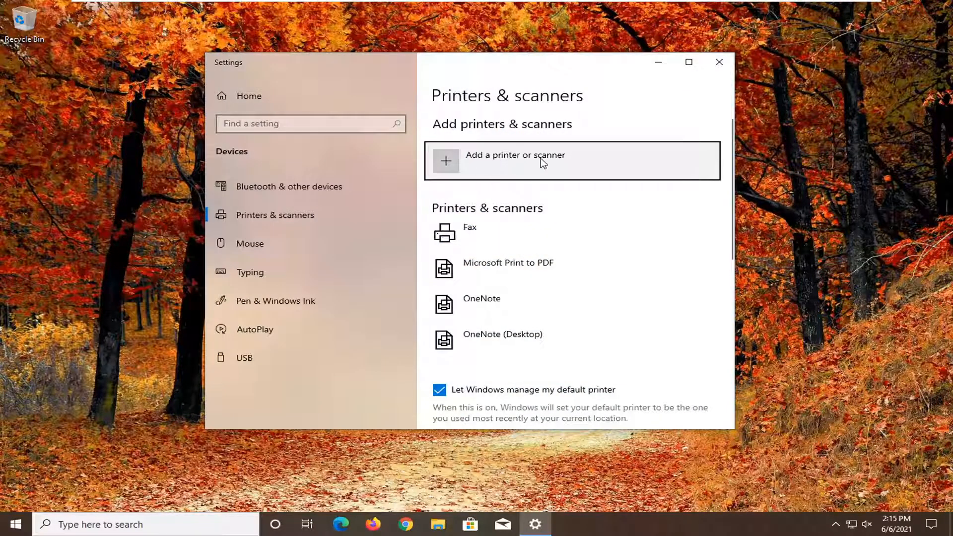
Start the 'Add a printer or scanner' search for nearby devices
left_click(512, 159)
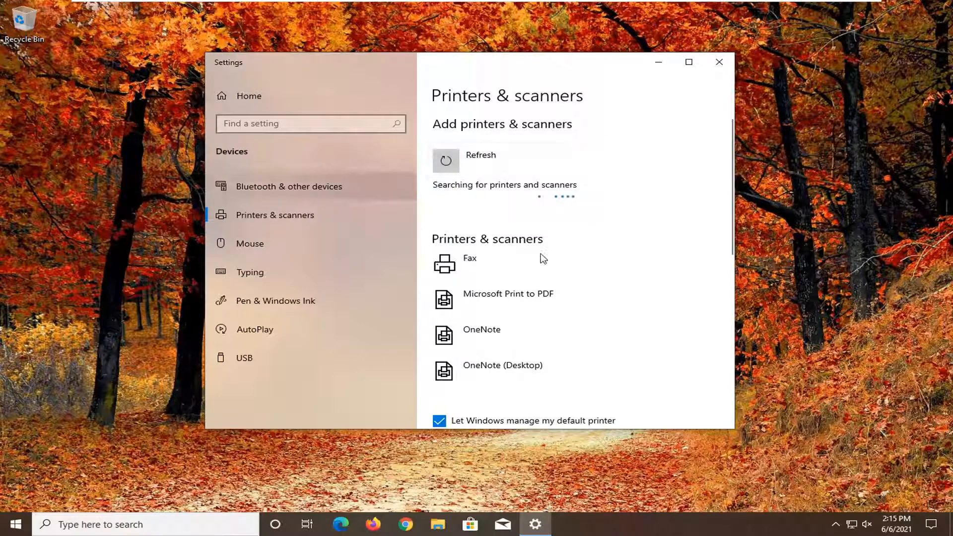
mouse_move(346, 198)
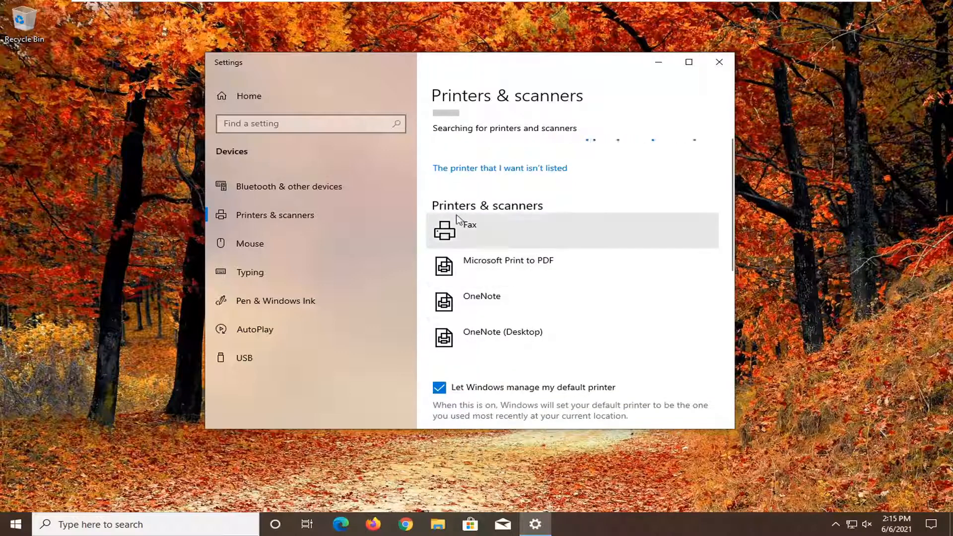
left_click(507, 266)
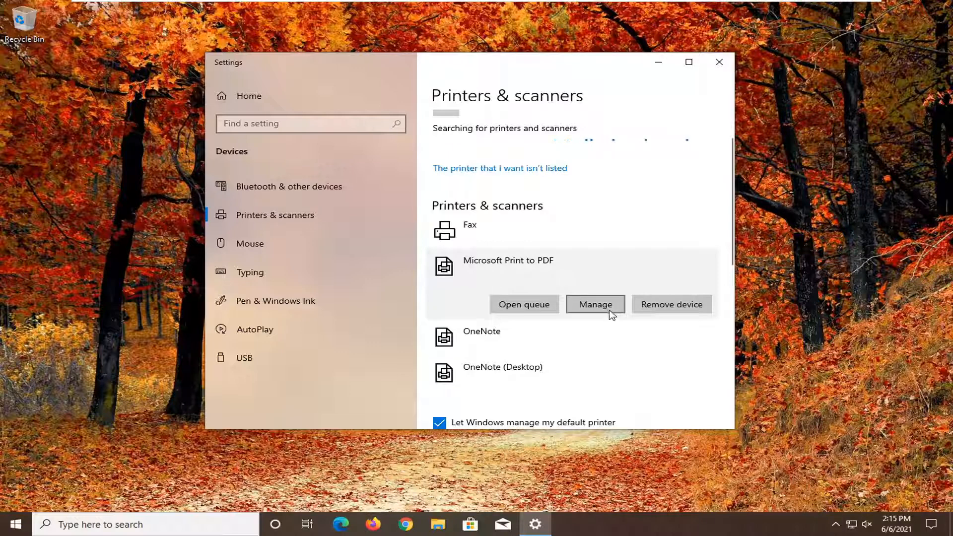
left_click(595, 304)
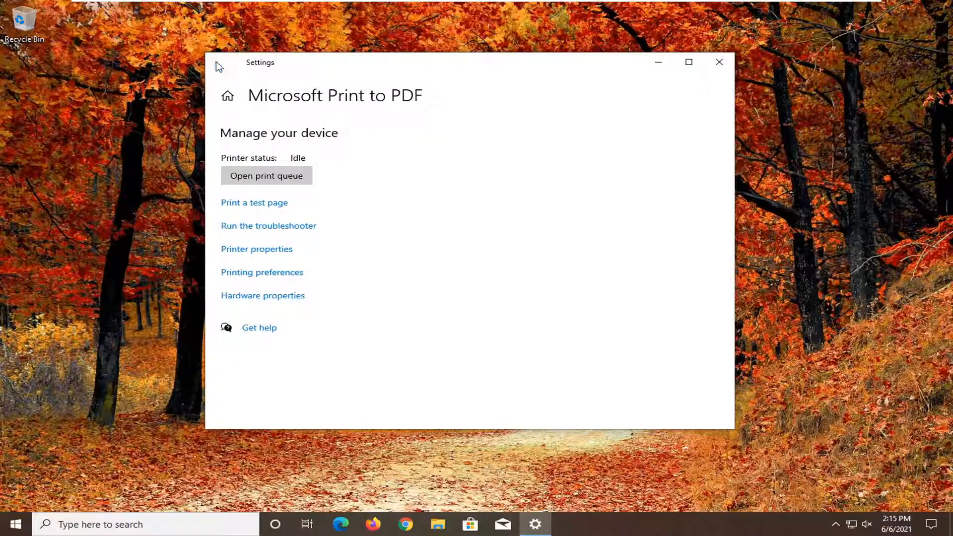
left_click(227, 95)
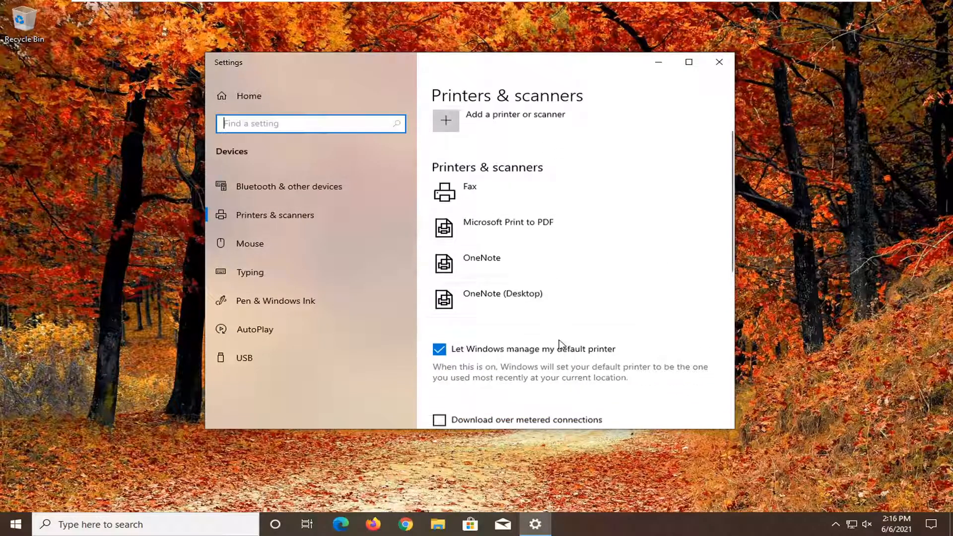
Uncheck 'Let Windows manage my default printer' and view OneNote's Manage page
left_click(439, 349)
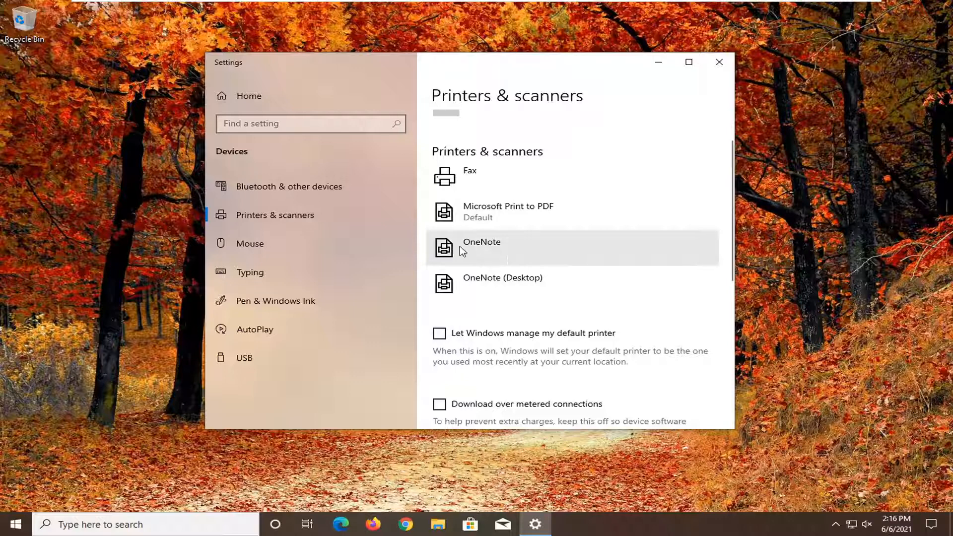
left_click(481, 248)
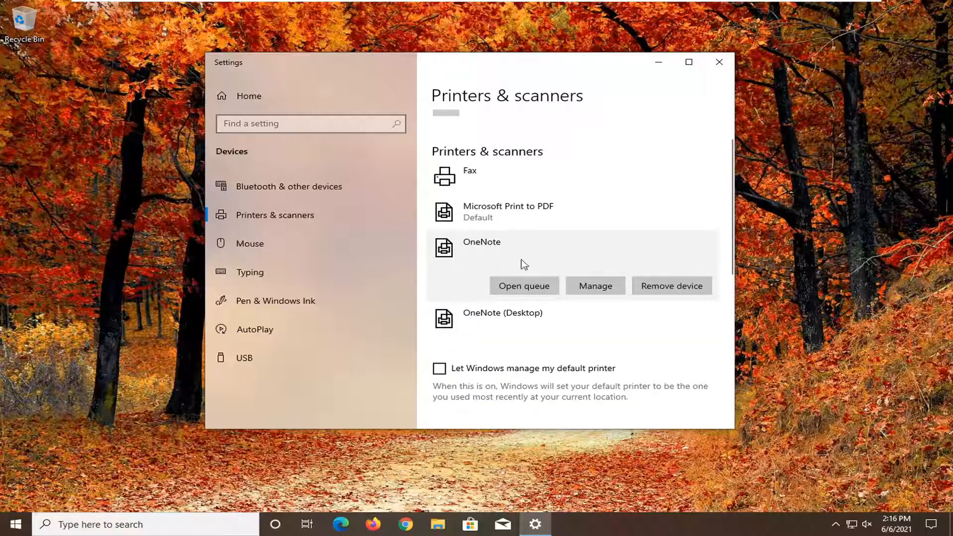
left_click(595, 286)
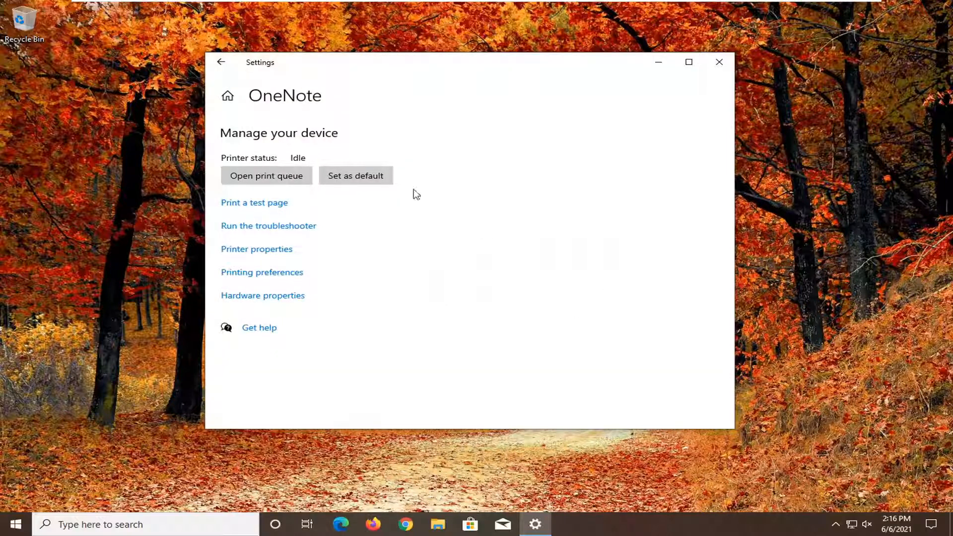
mouse_move(221, 77)
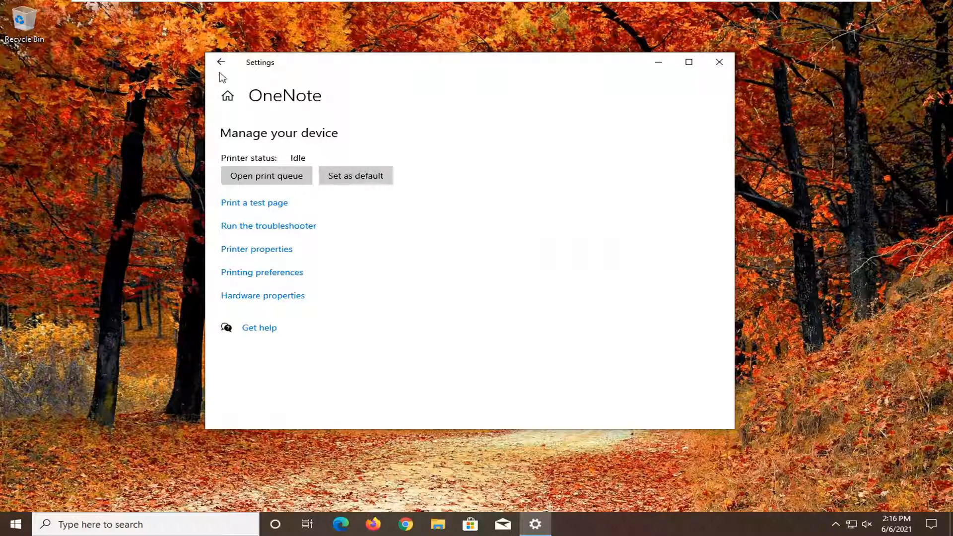
mouse_move(365, 202)
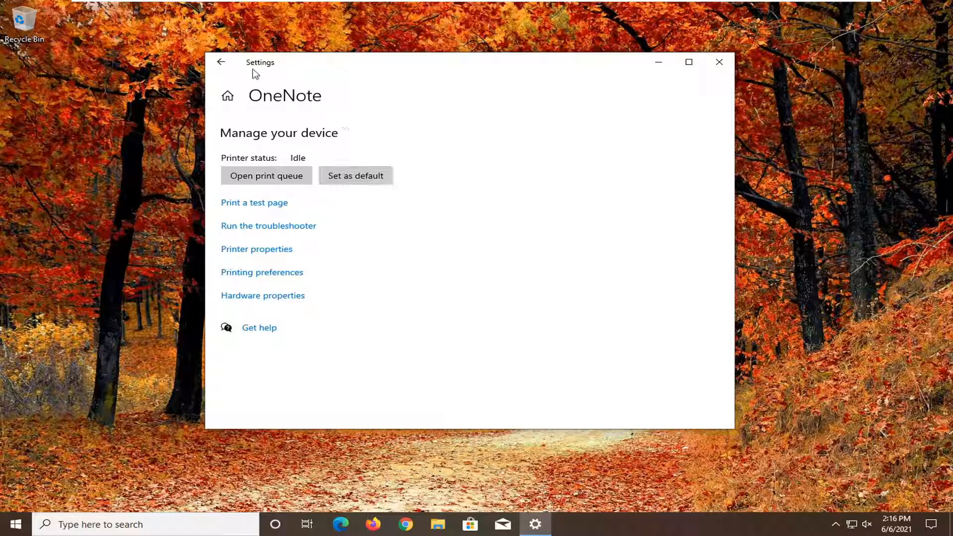
Return to the printers list, keeping Microsoft Print to PDF default, and close Settings
left_click(221, 62)
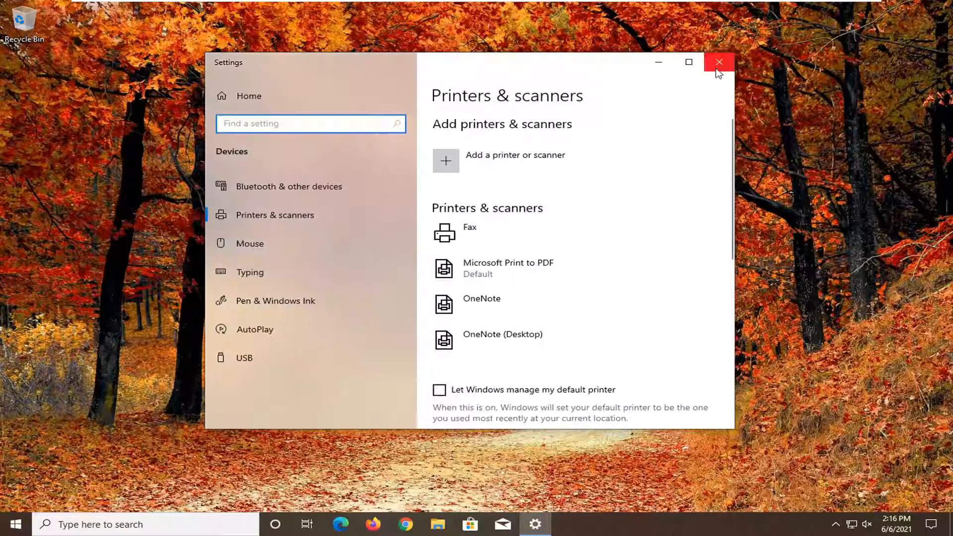
left_click(718, 61)
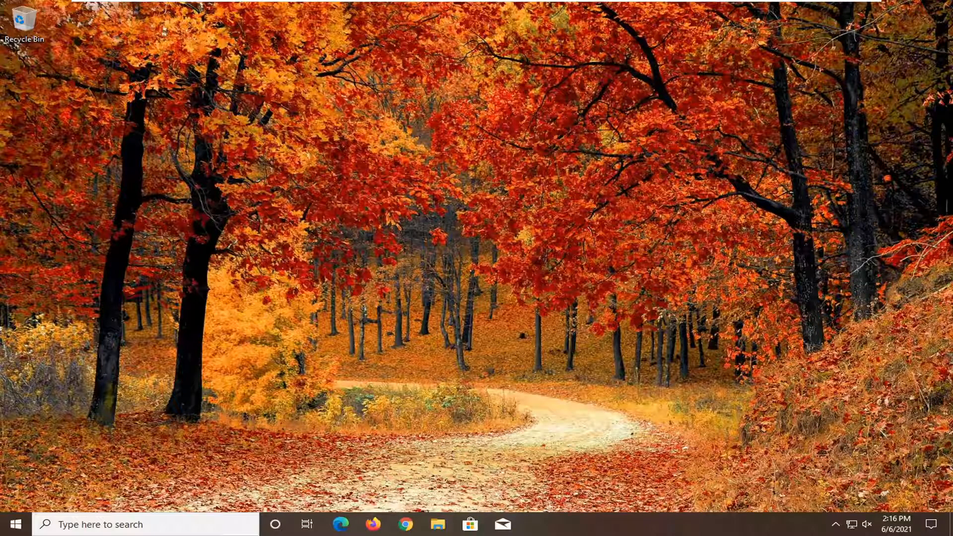